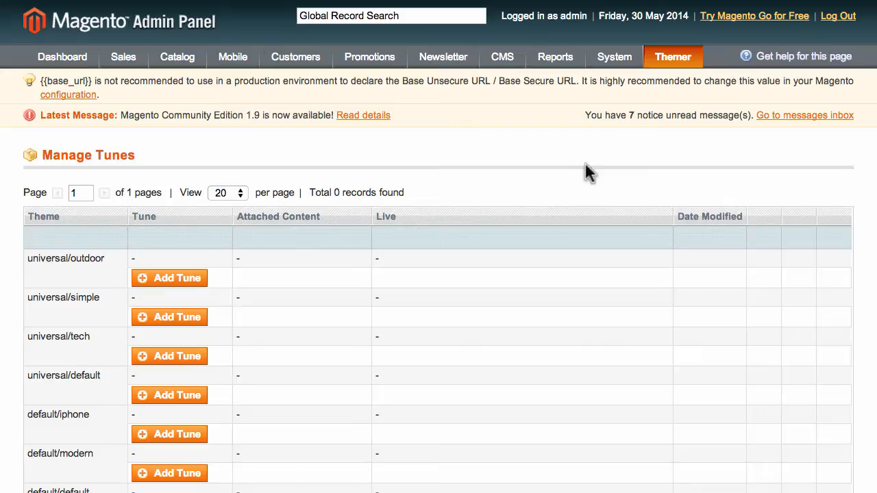
mouse_move(679, 65)
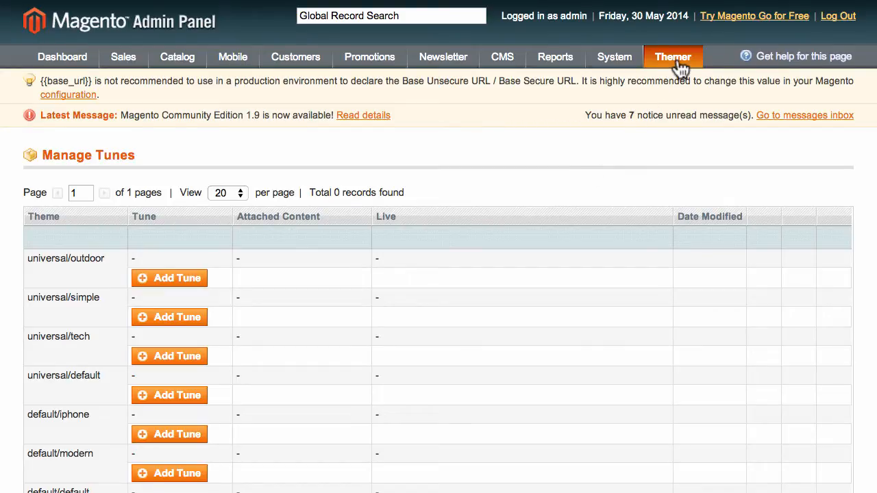
mouse_move(609, 103)
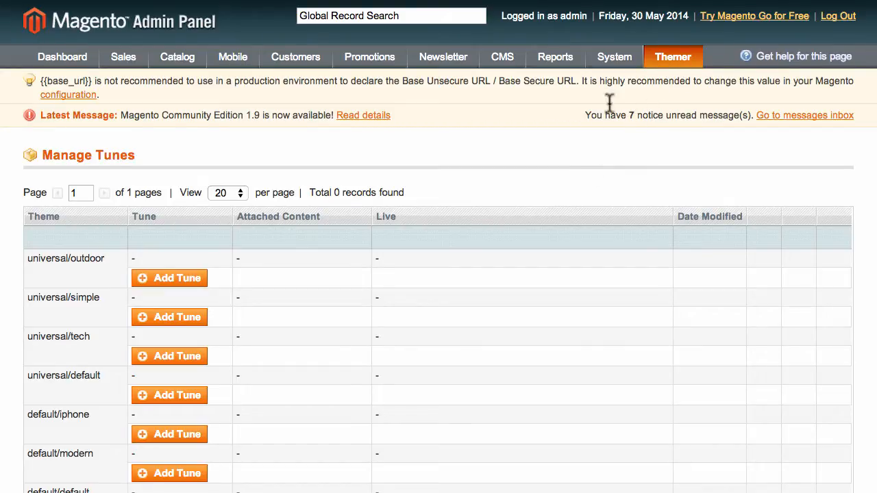
mouse_move(516, 266)
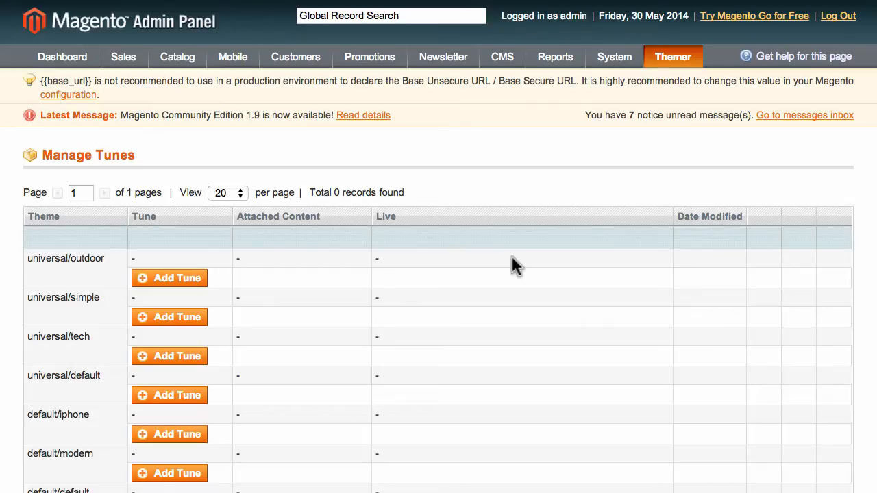
mouse_move(231, 274)
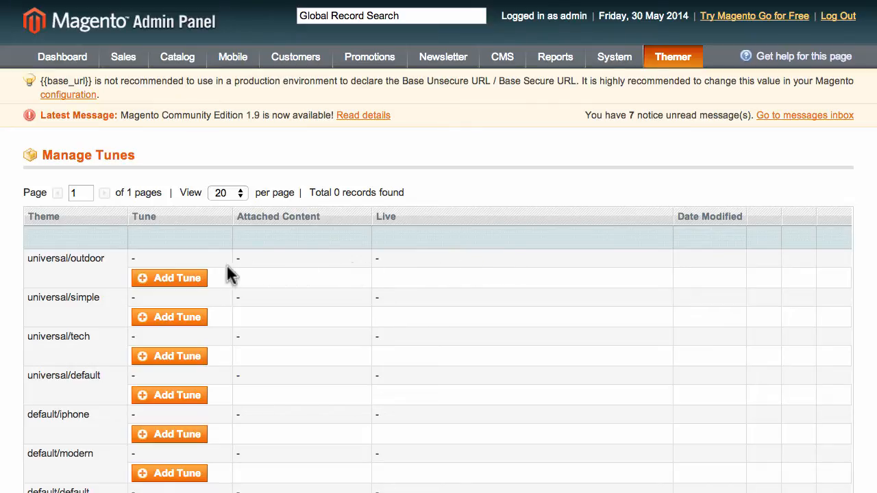
mouse_move(218, 307)
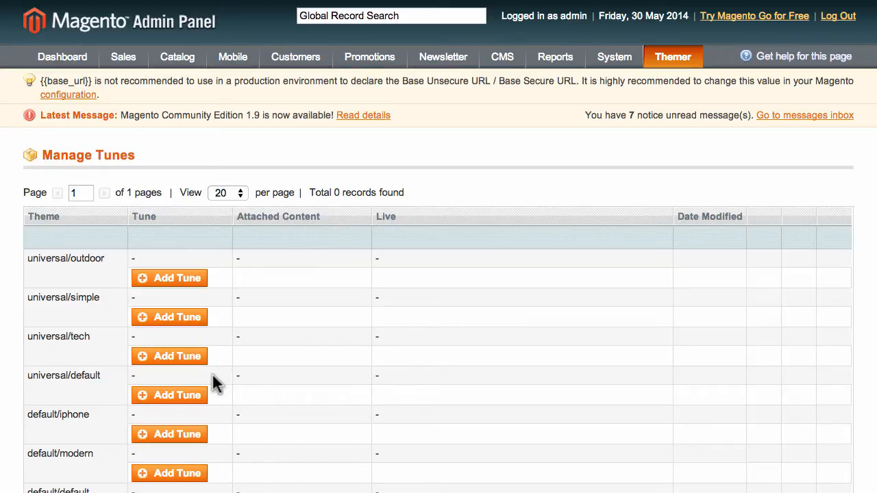
mouse_move(213, 351)
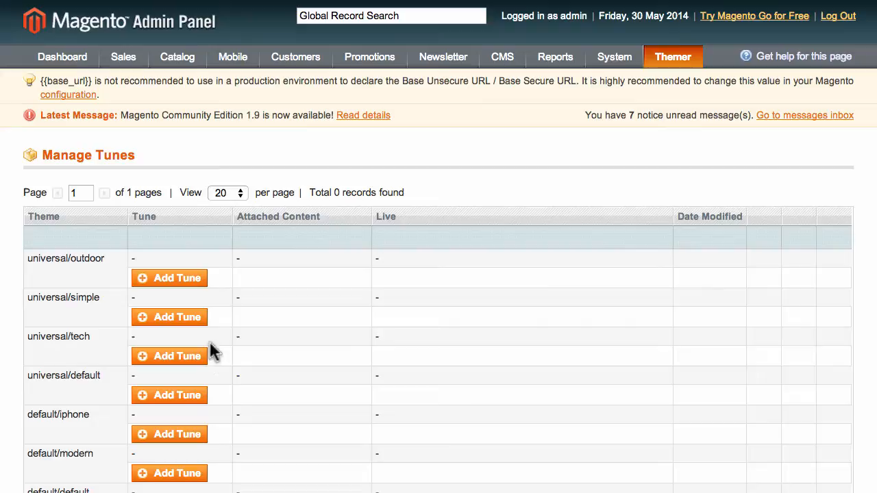
mouse_move(185, 287)
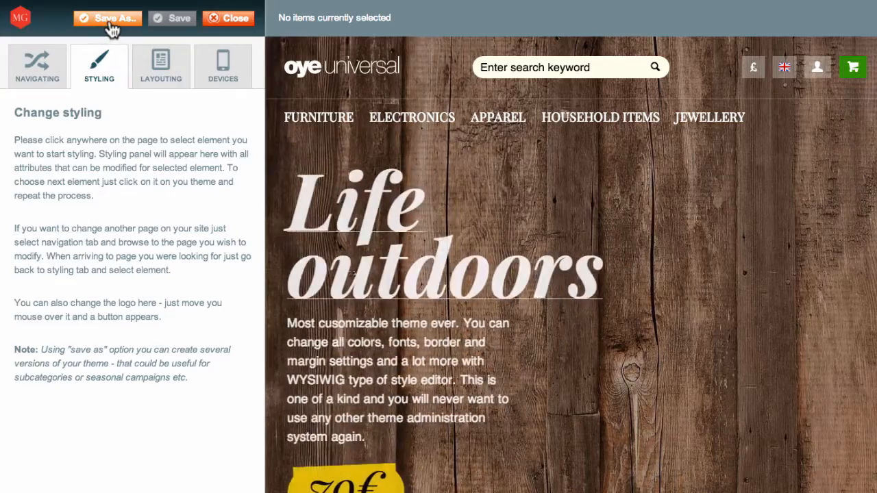
Save the universal/outdoor Themer design as a new tune named 'Example'.
left_click(107, 18)
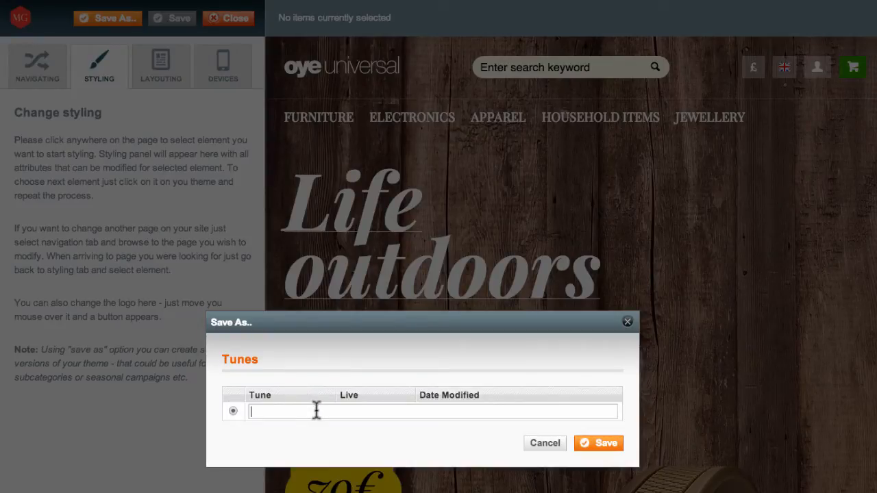
type("Example")
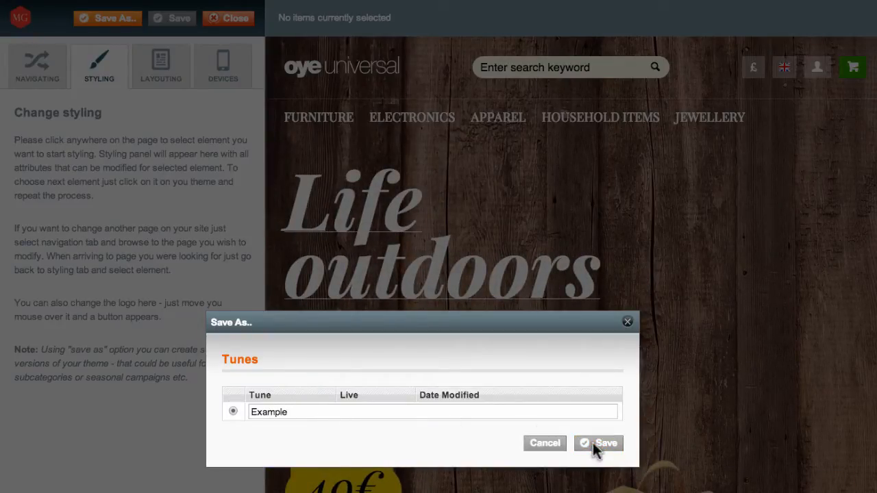
left_click(598, 443)
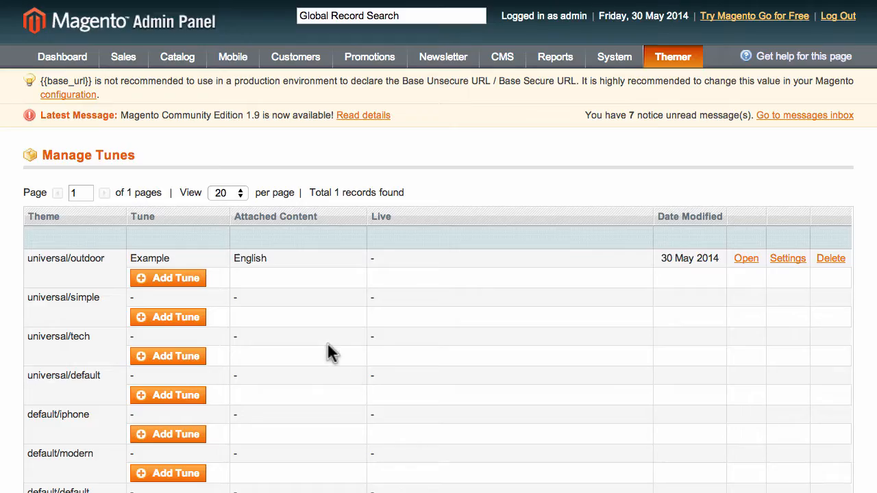
mouse_move(209, 265)
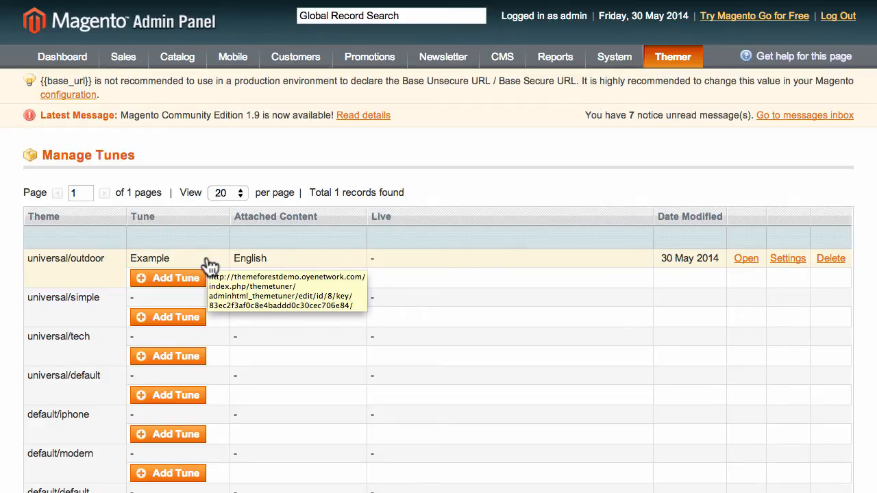
mouse_move(728, 266)
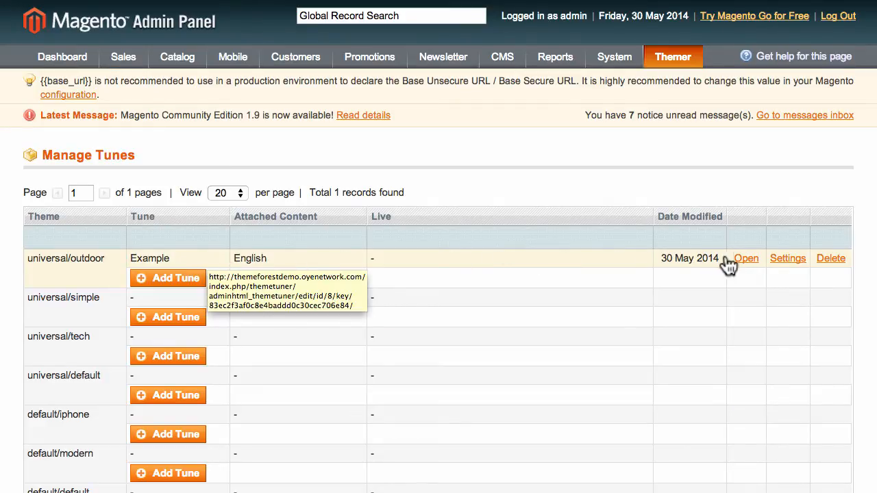
mouse_move(771, 245)
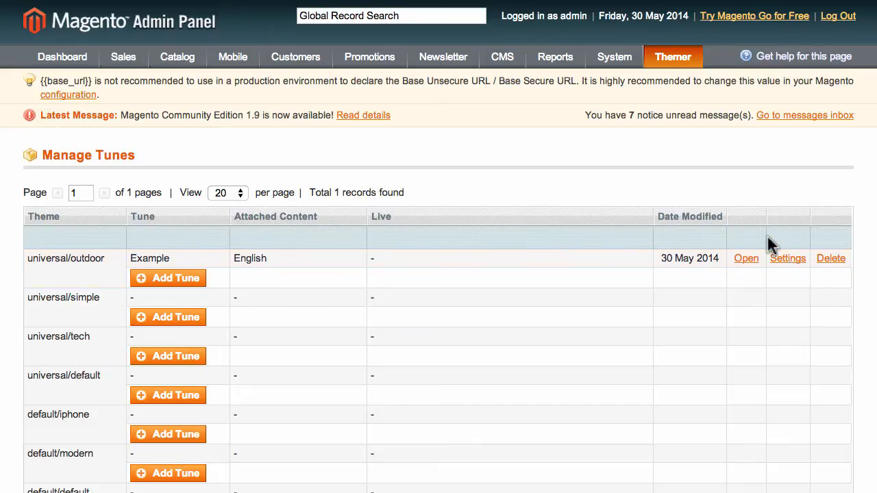
Open the System menu to list the administration sections.
left_click(613, 56)
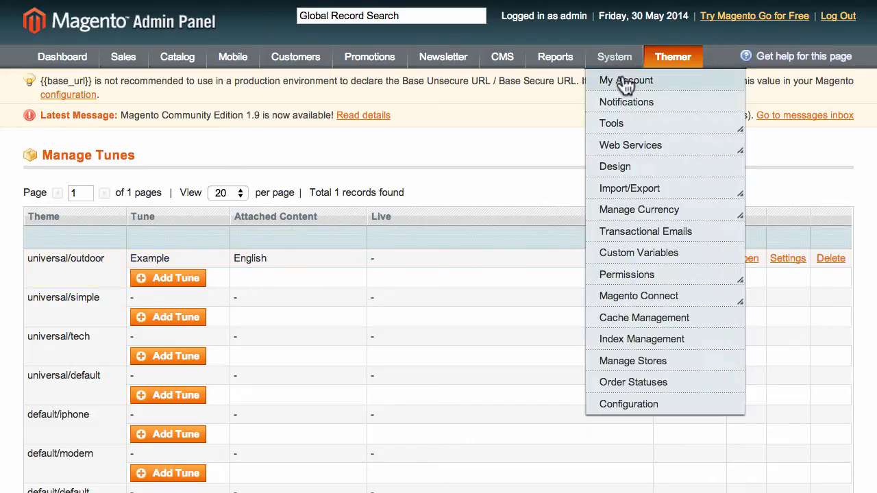
In System Configuration > Design, set the theme to outdoor and choose its tune.
left_click(627, 404)
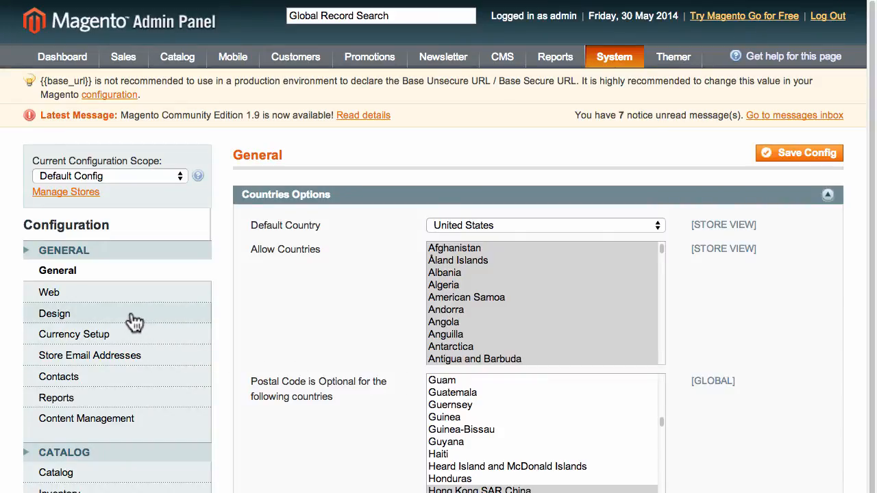
left_click(54, 313)
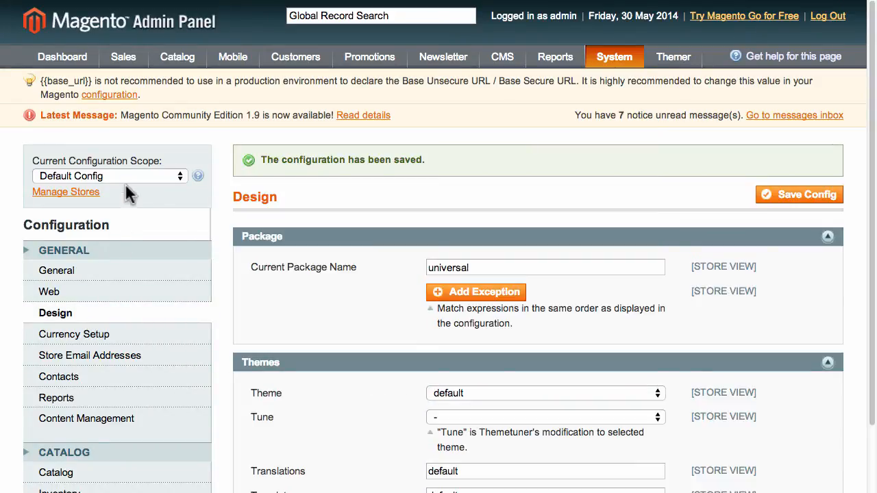
mouse_move(165, 198)
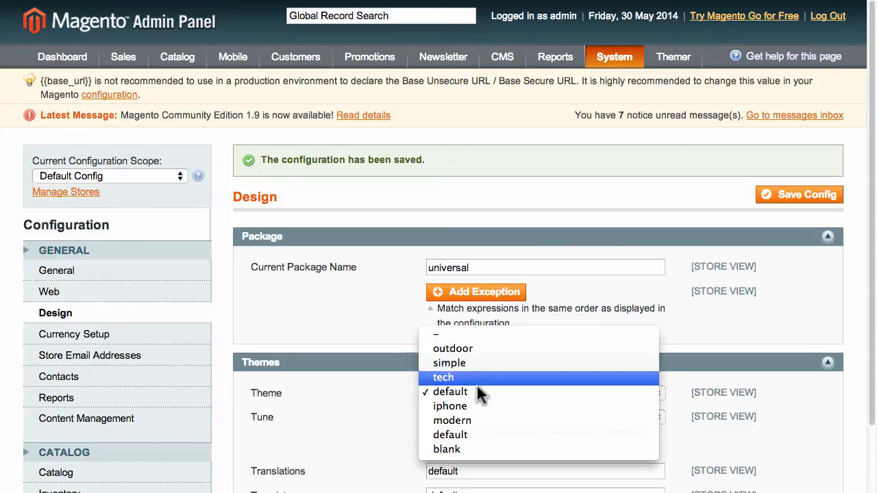
left_click(453, 348)
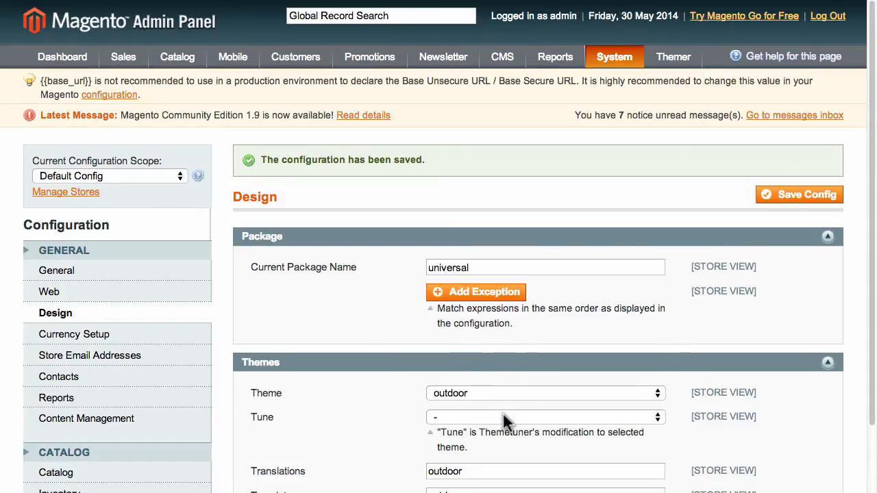
left_click(545, 417)
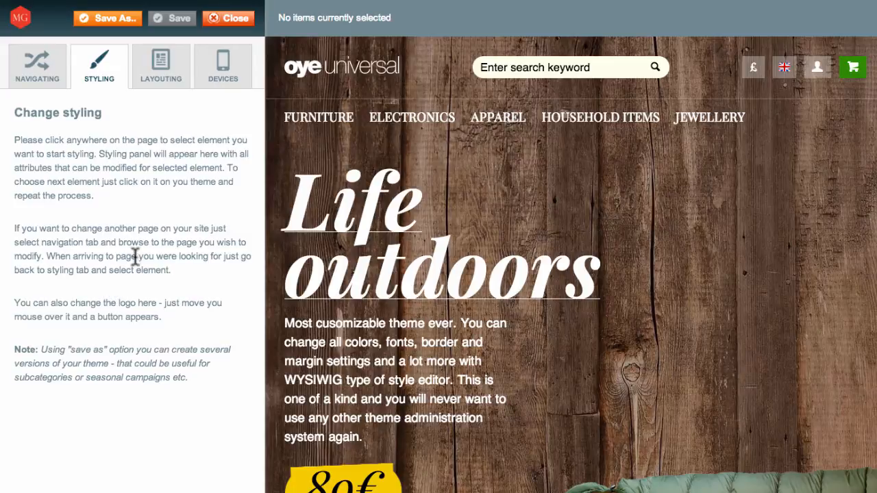
Make the storefront category navigation links italic and start saving as tune 'Example 2'.
left_click(318, 117)
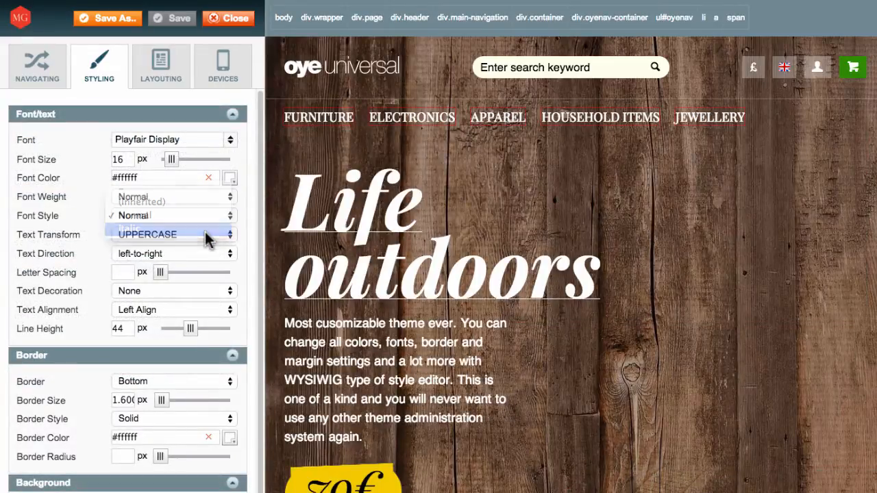
left_click(148, 227)
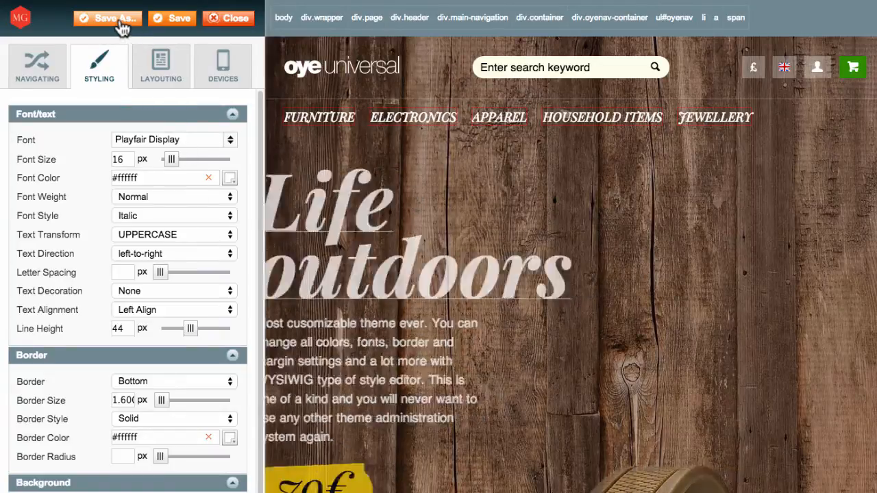
left_click(107, 18)
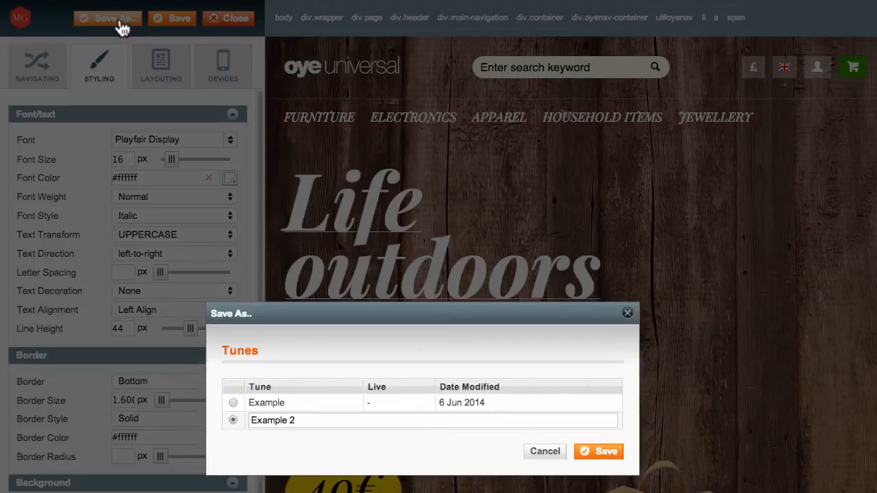